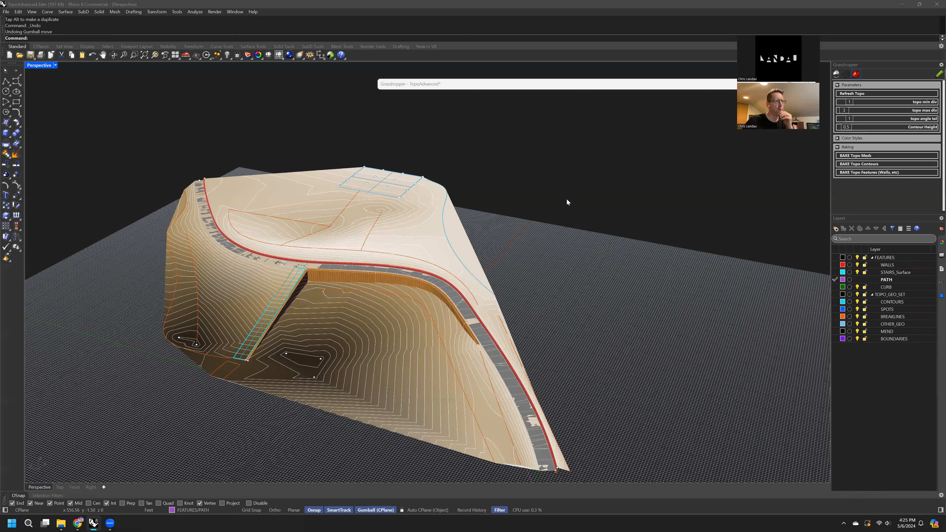
mouse_move(556, 247)
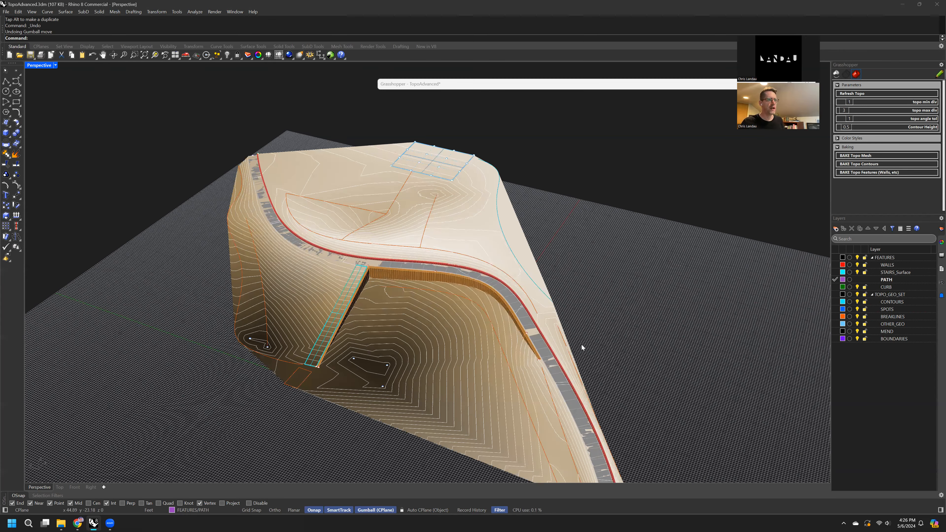
mouse_move(562, 319)
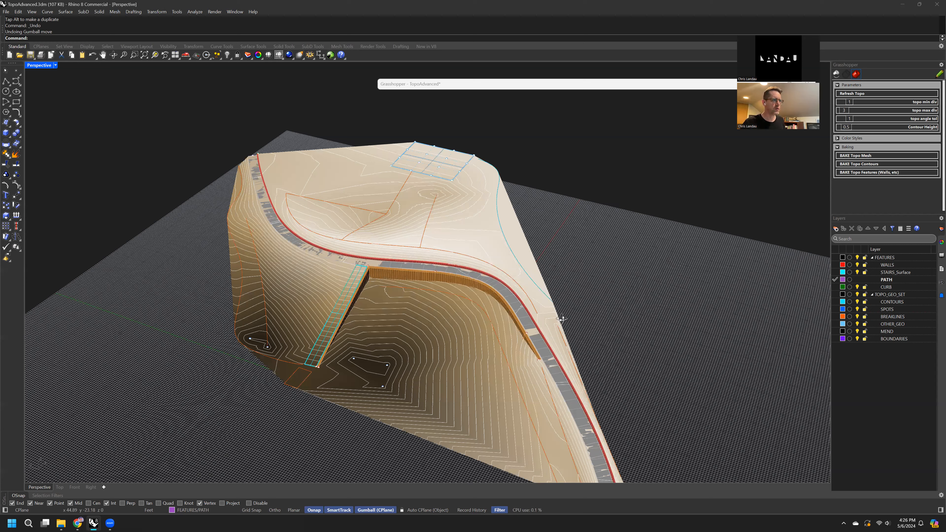
Step: Remove the spot points in the hollow and regenerate the topography with the spots restored
drag(561, 319, 468, 386)
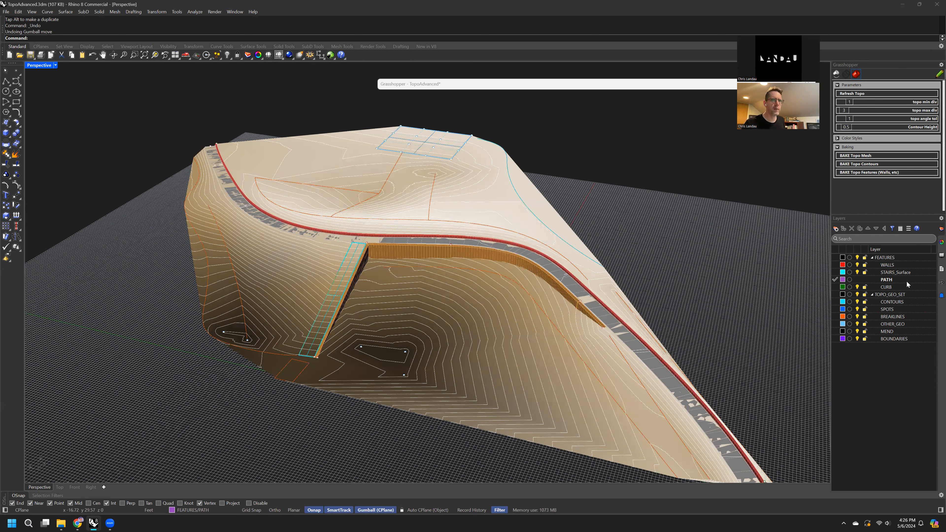
mouse_move(469, 380)
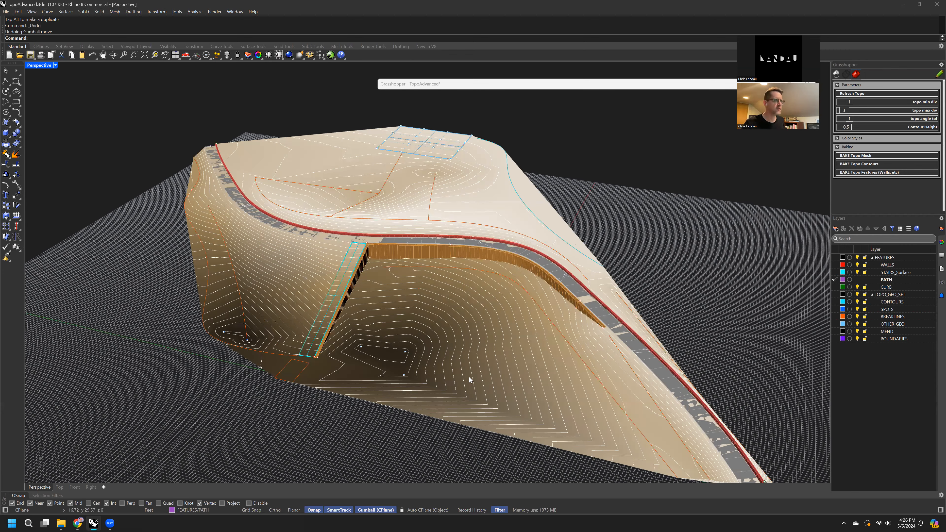
click(374, 347)
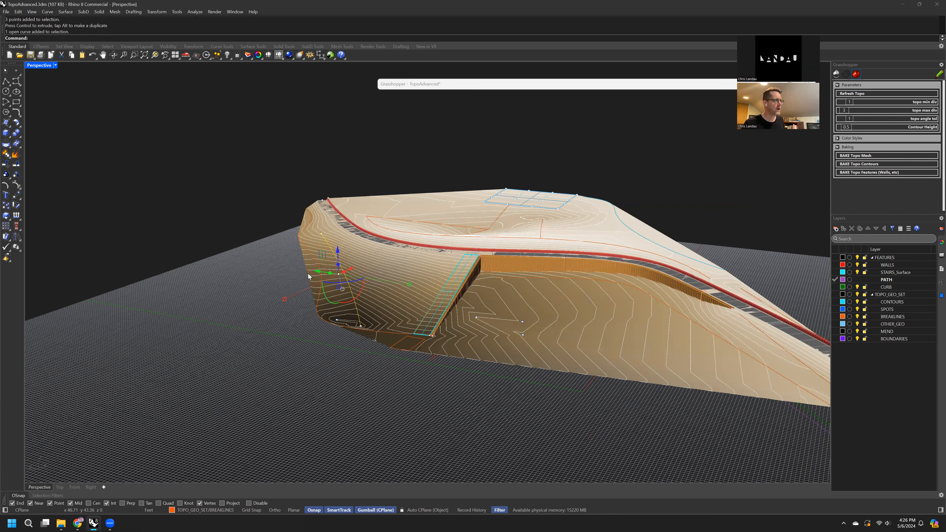
key(ctrl+z)
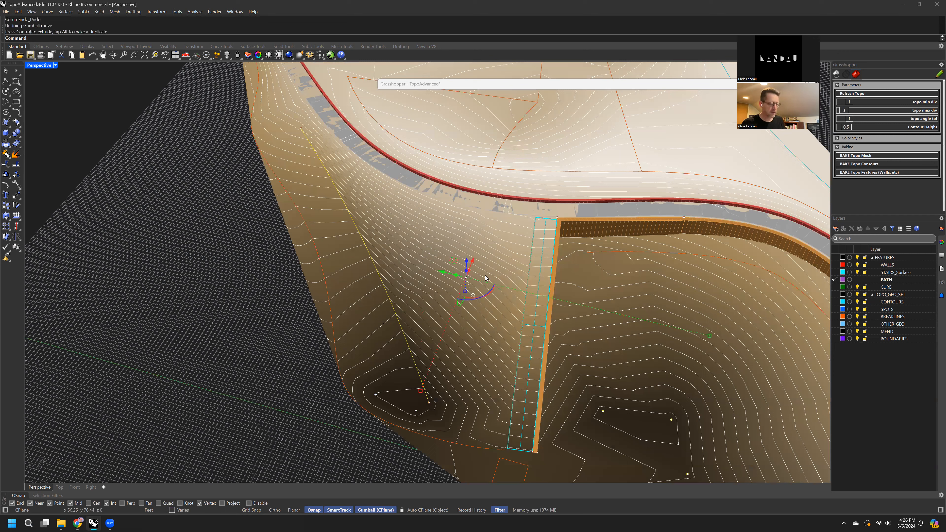
click(869, 93)
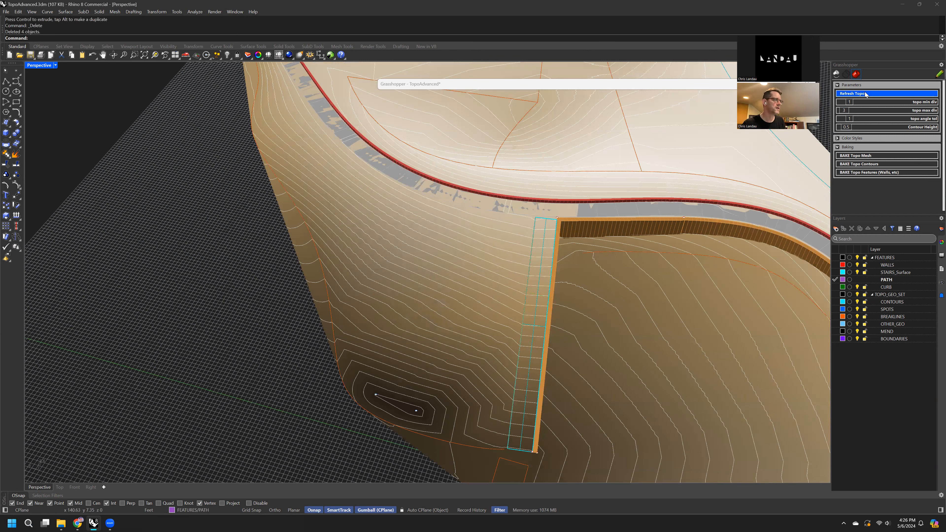
key(ctrl+z)
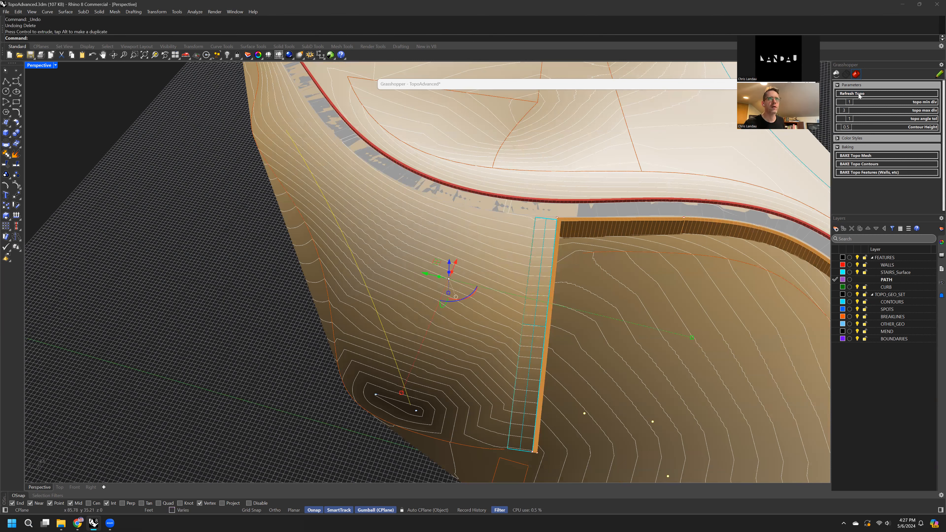
click(853, 93)
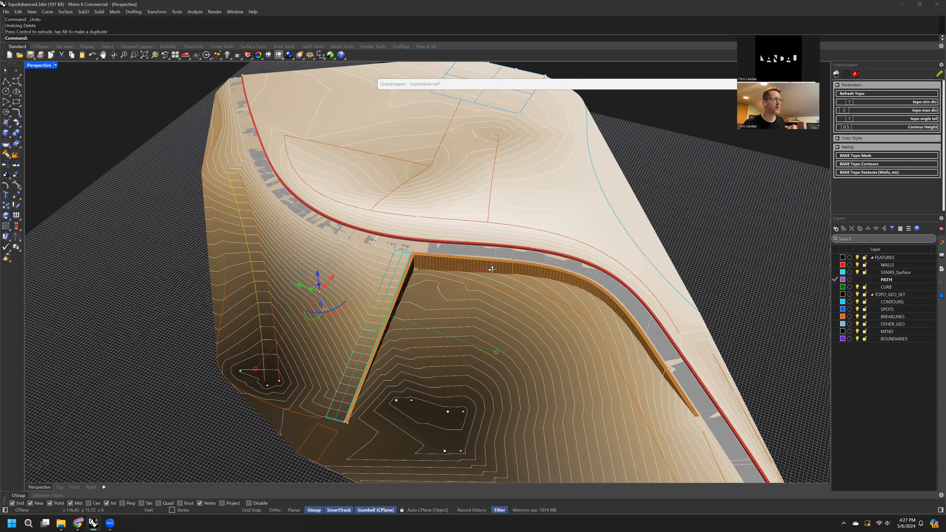
Step: Orbit to the raised upper platform and bring the stairs area up close
drag(482, 272, 555, 259)
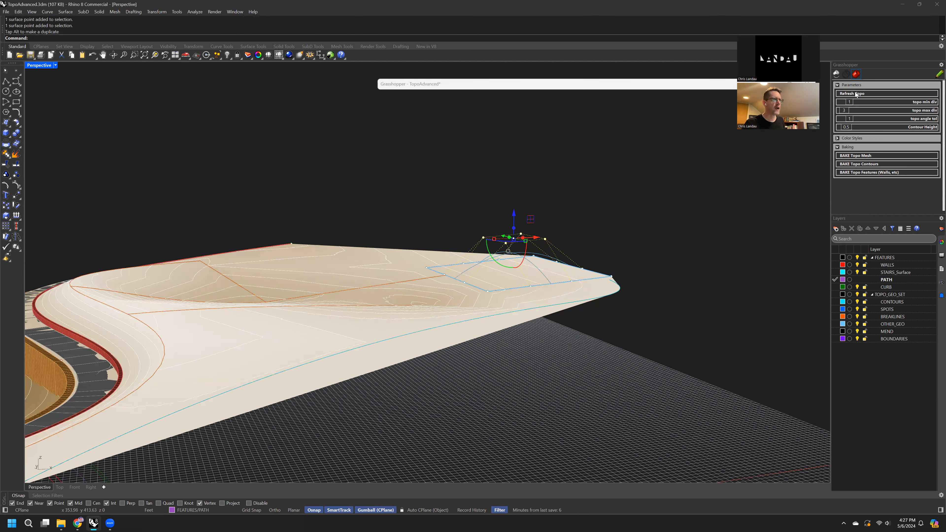
mouse_move(746, 147)
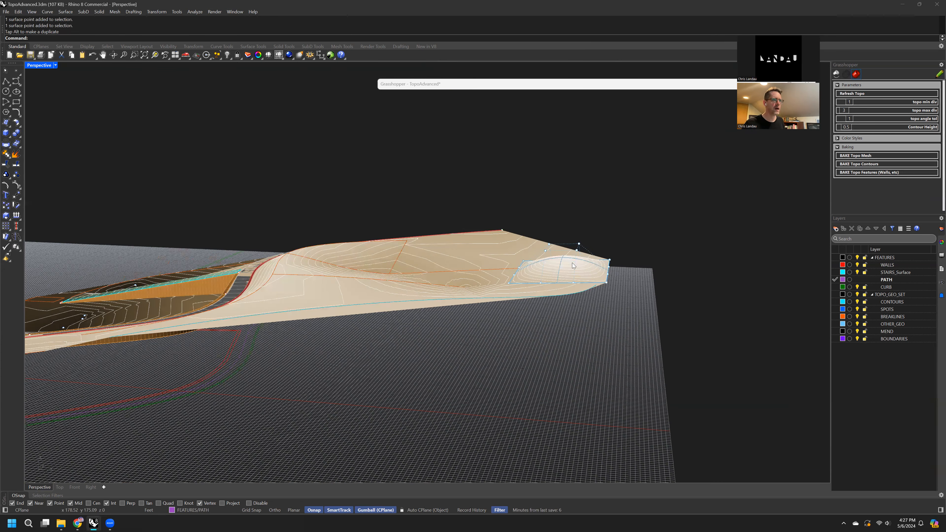
click(560, 268)
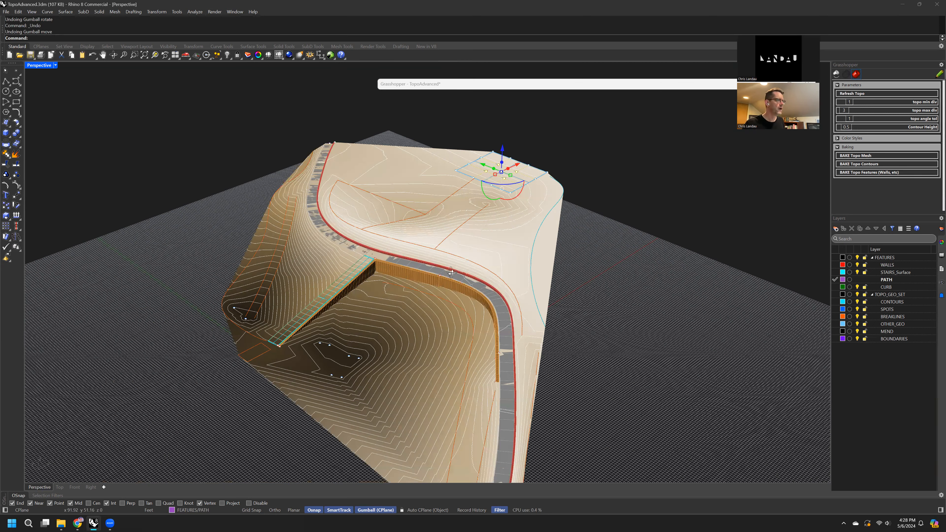
drag(452, 271, 539, 349)
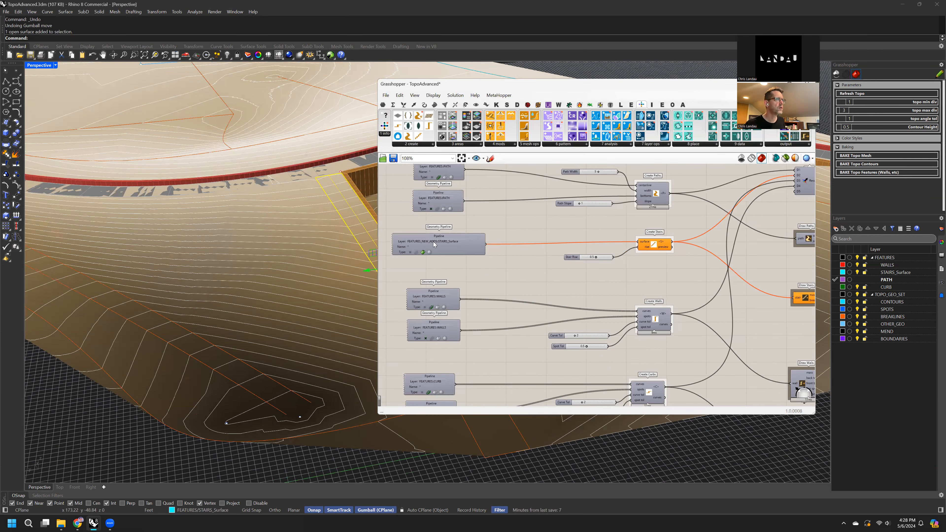
Step: Point the stairs Pipeline component at the FEATURES::STAIRS_Surface layer and confirm it
click(438, 241)
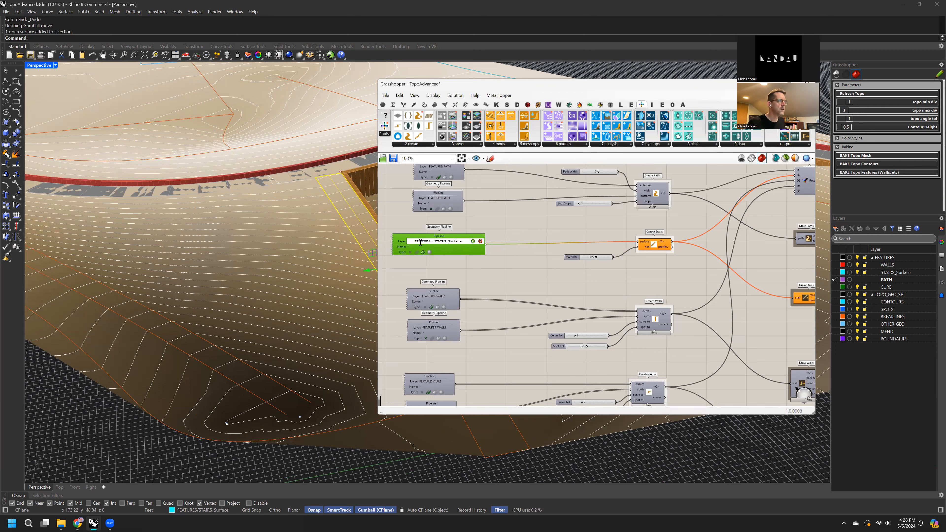
key(ctrl+s)
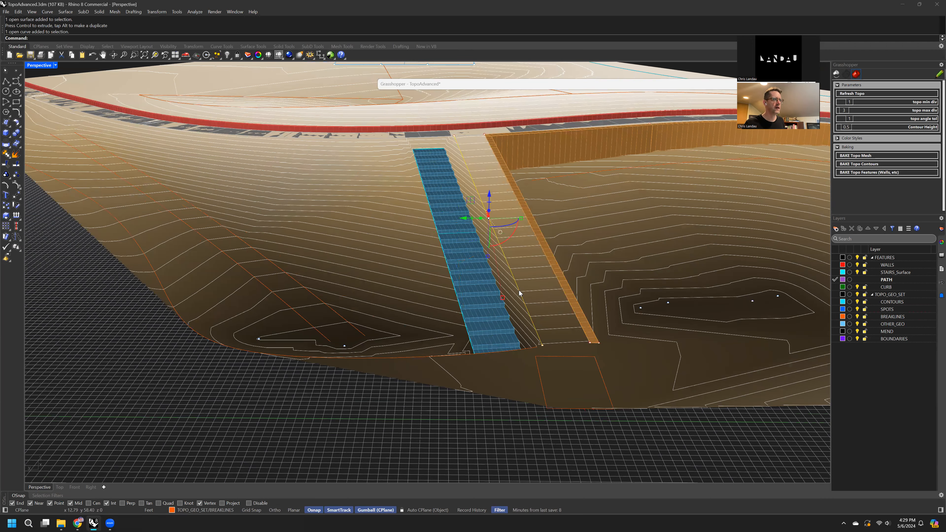
Step: Draw two arc curves on the ground plane beneath the topography mesh
key(ctrl+z)
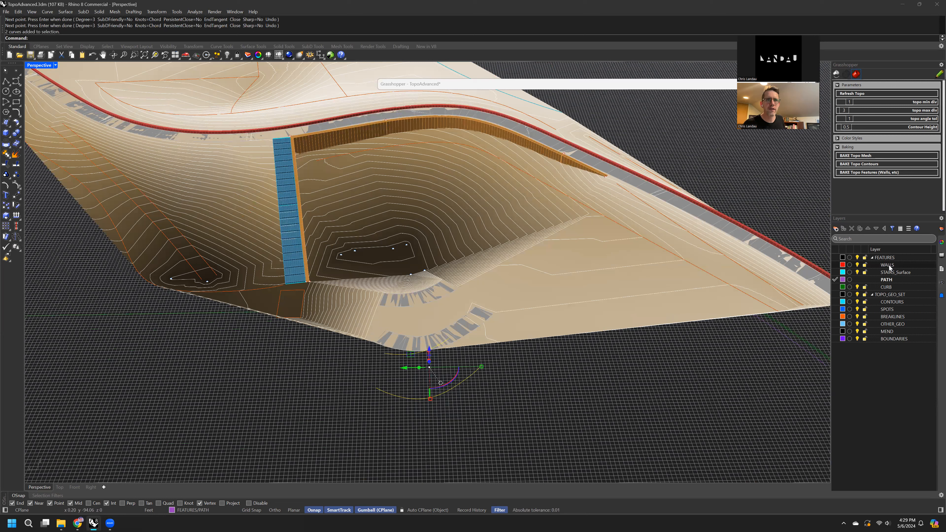
Step: Make STAIRS_Surface current and loft a stair surface between the two arcs with default options
right_click(885, 264)
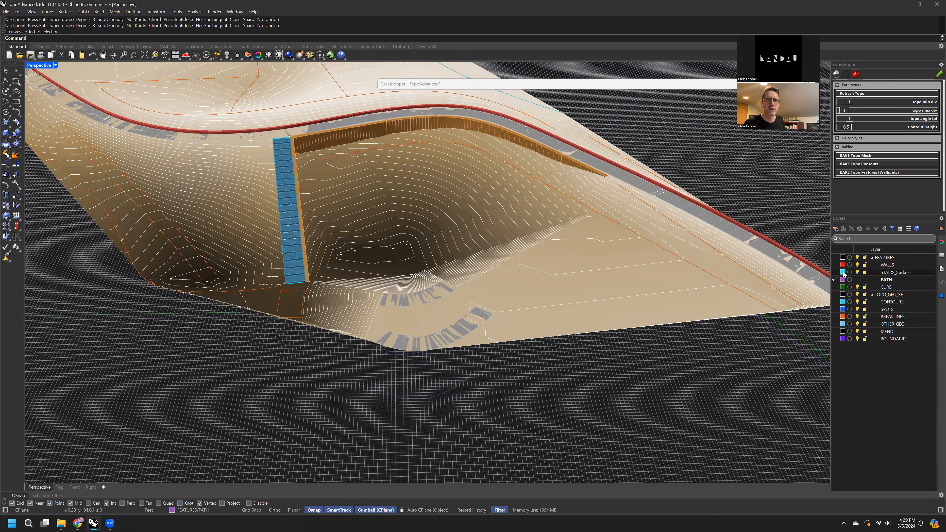
right_click(886, 271)
text(Lo)
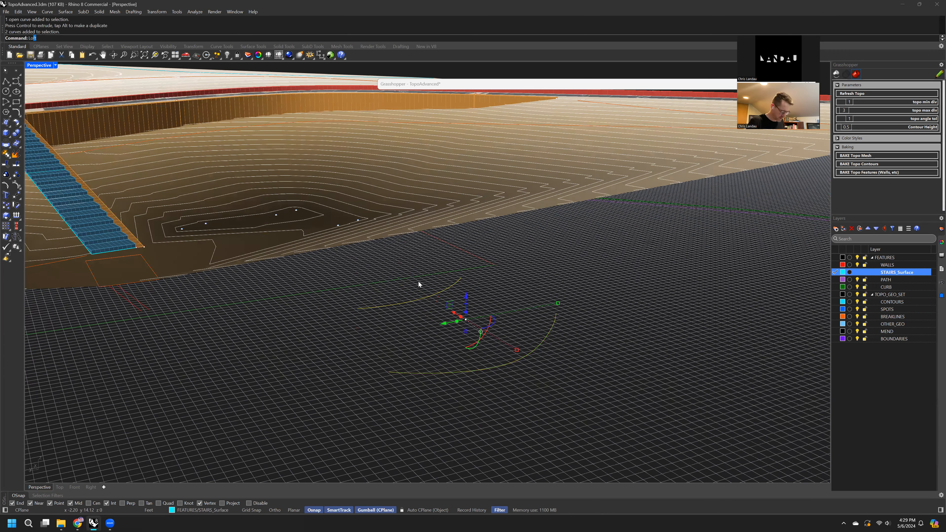
key(Enter)
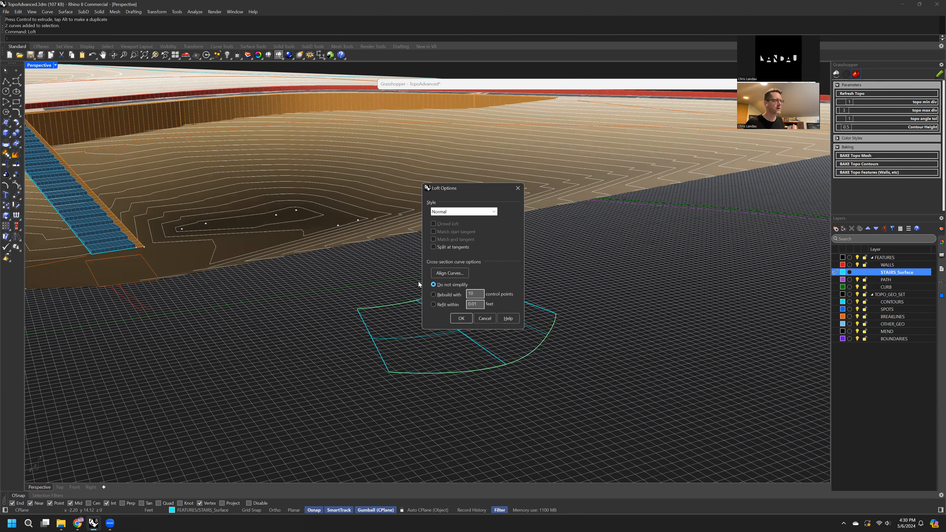
click(460, 318)
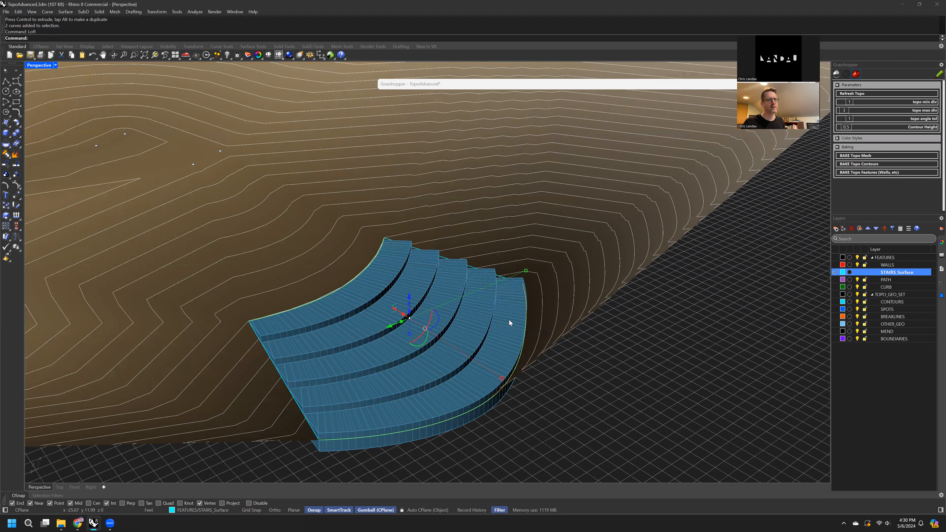
Step: Pull the view back to see the whole site before deleting the lofted stair surface
drag(510, 322, 474, 304)
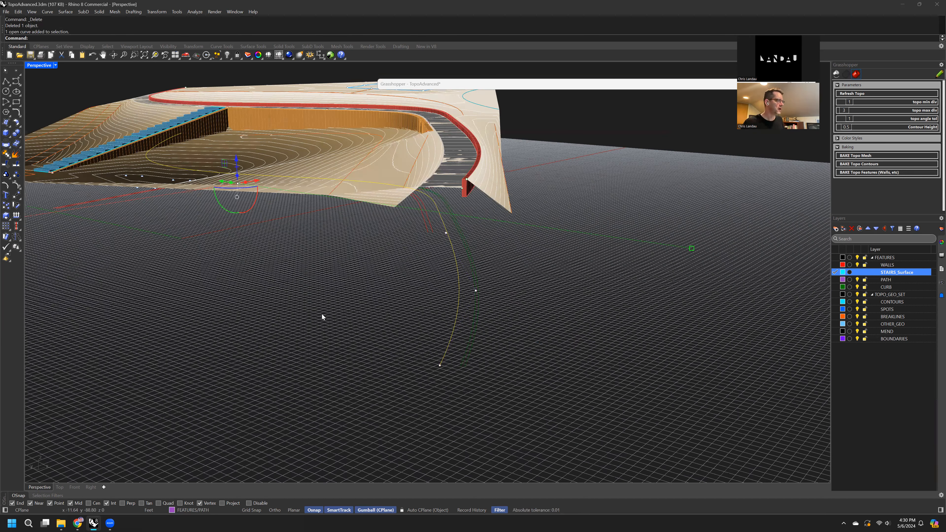
Step: View the site in plan, select the curve beside the straight stairs and switch to Perspective
click(60, 486)
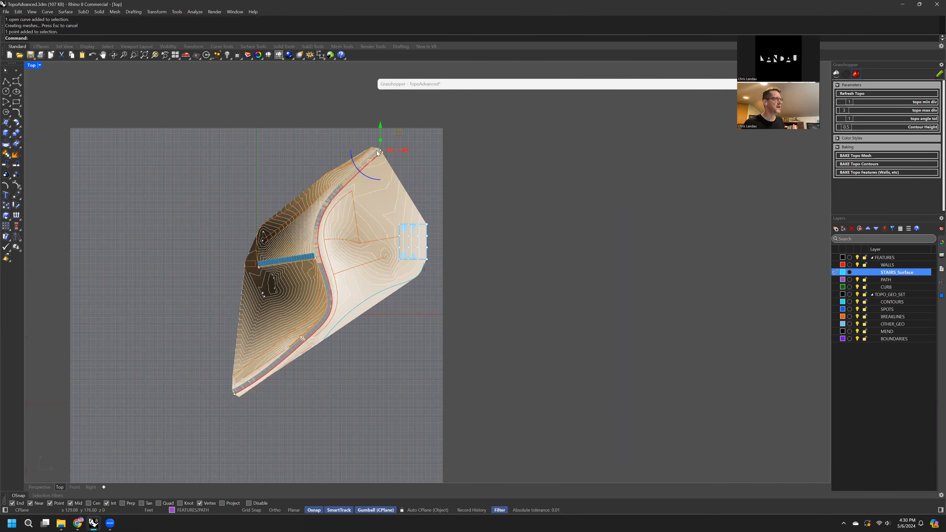
scroll(up, 3)
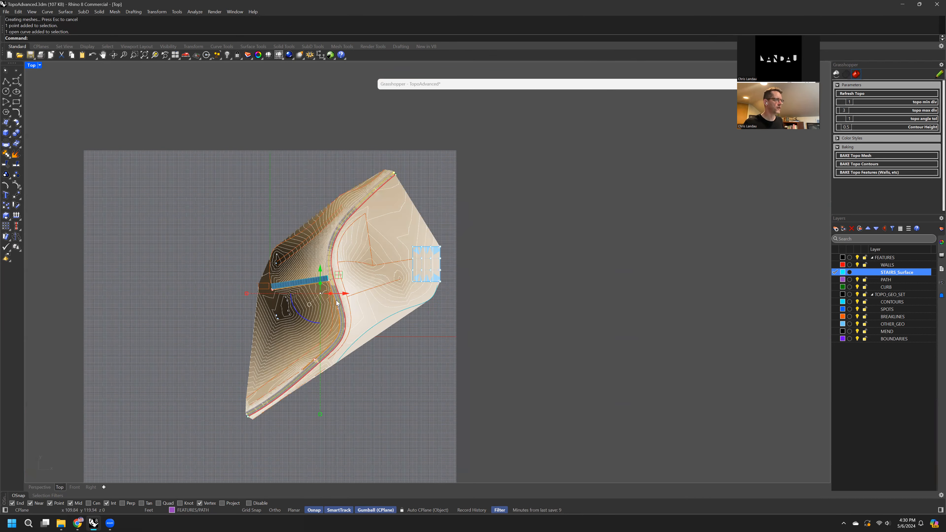
click(346, 294)
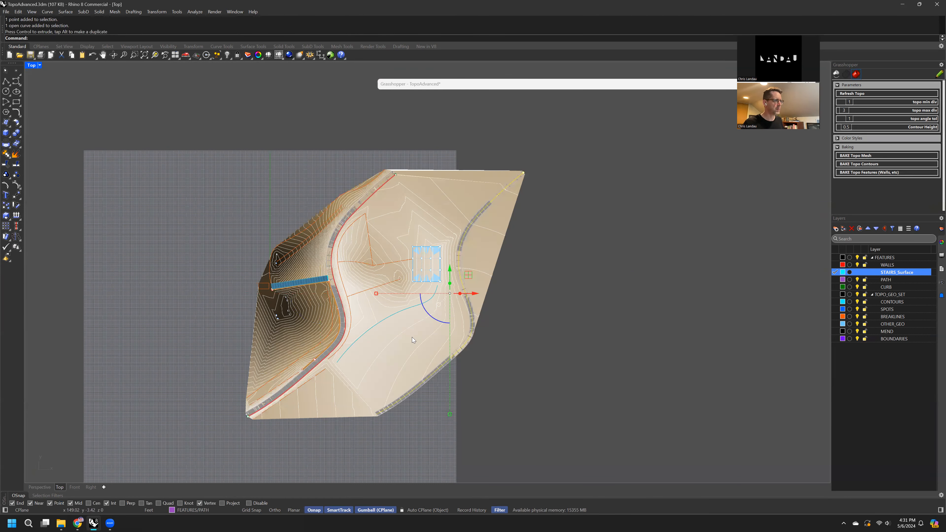
click(91, 487)
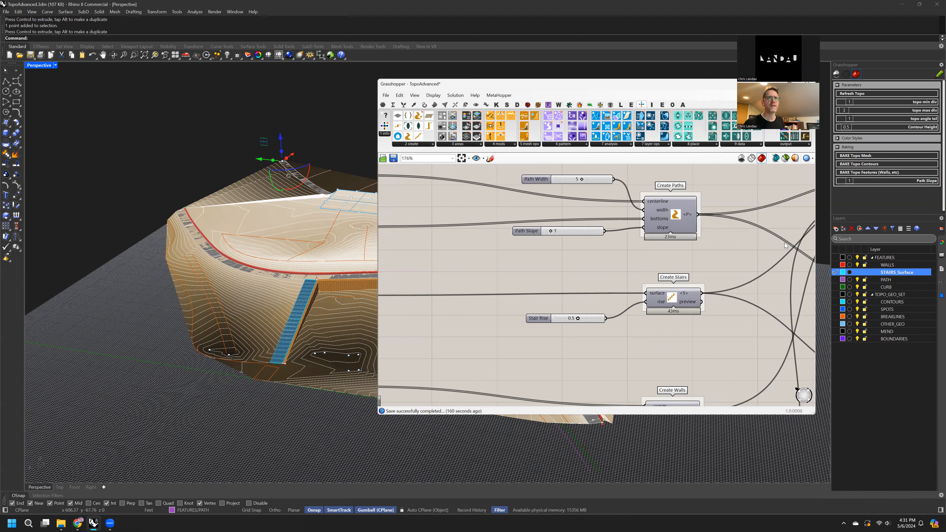
mouse_move(884, 192)
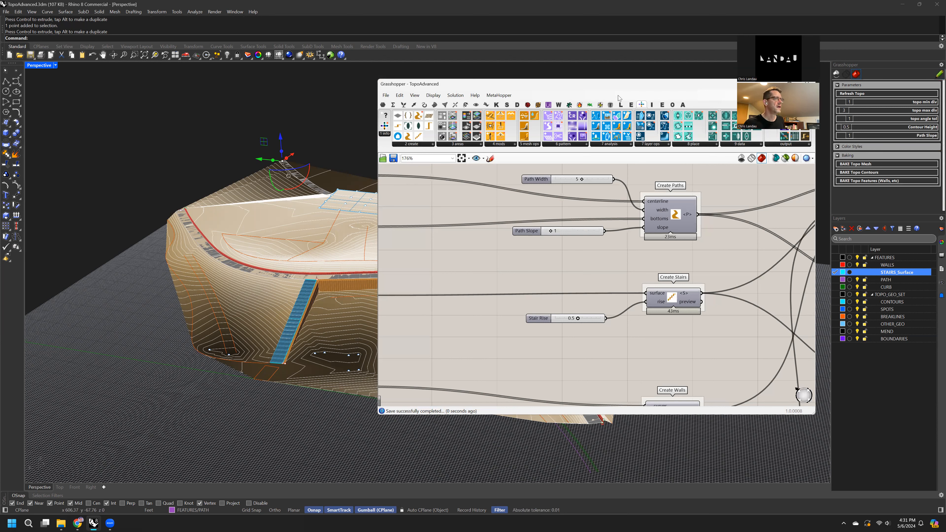
mouse_move(582, 281)
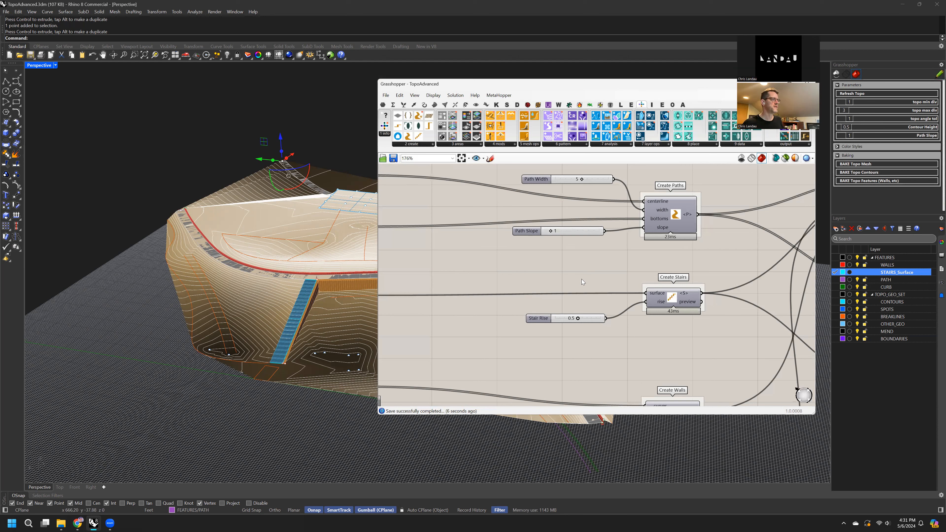
mouse_move(585, 278)
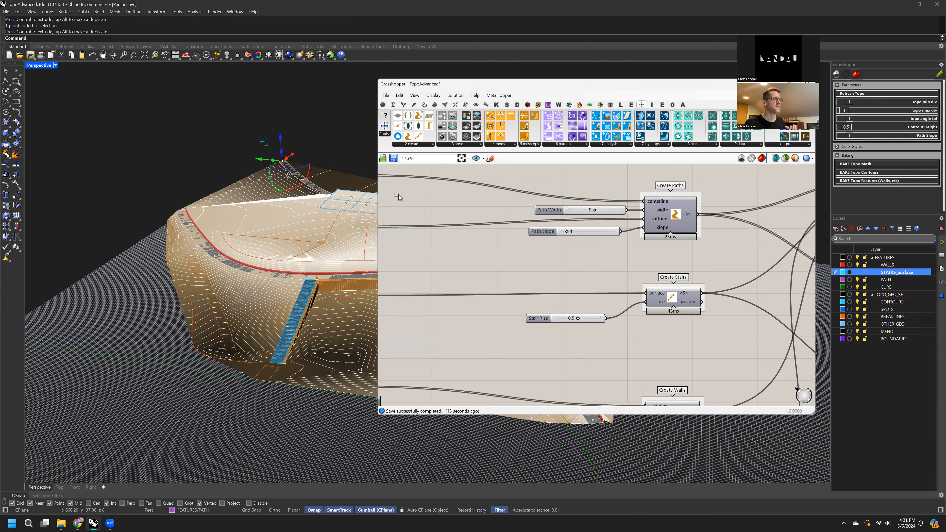
mouse_move(548, 175)
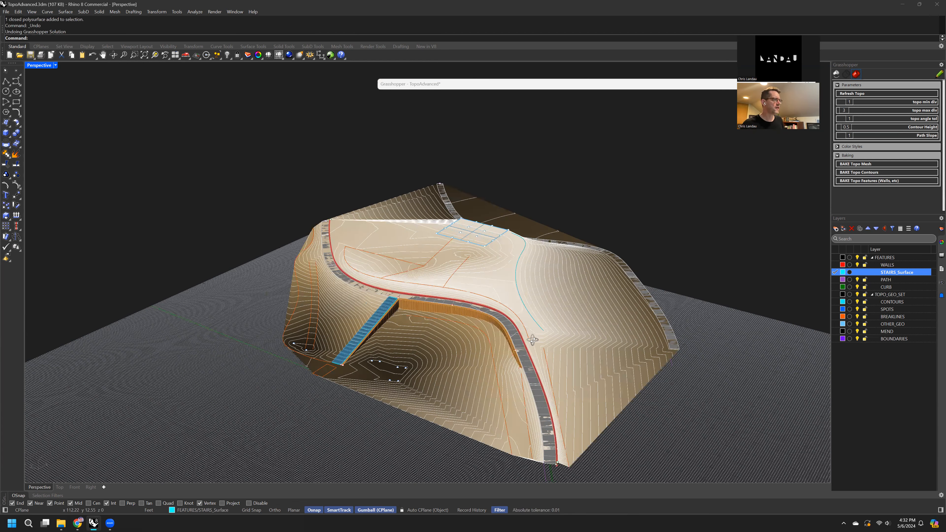
Step: Orbit the terrain low to see the wall and stairs edge-on, then back to a higher view
drag(532, 339, 446, 319)
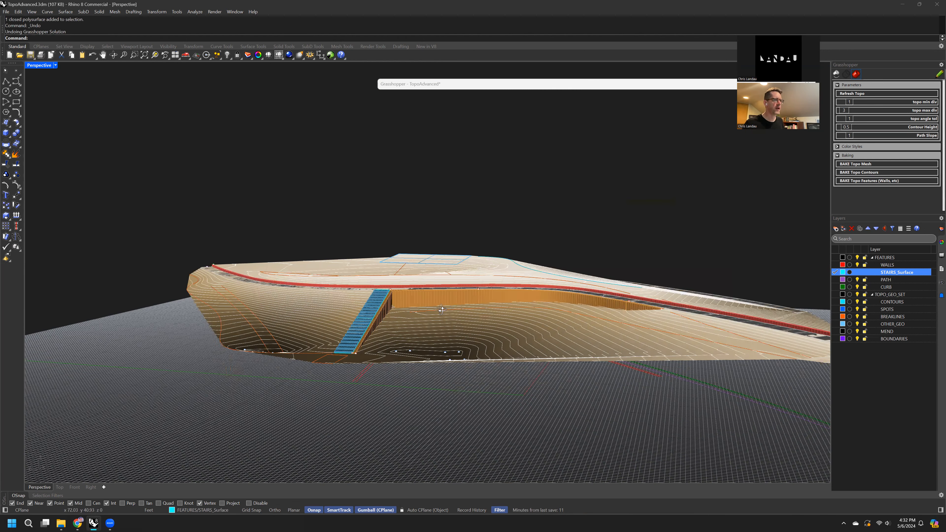
drag(440, 309, 441, 312)
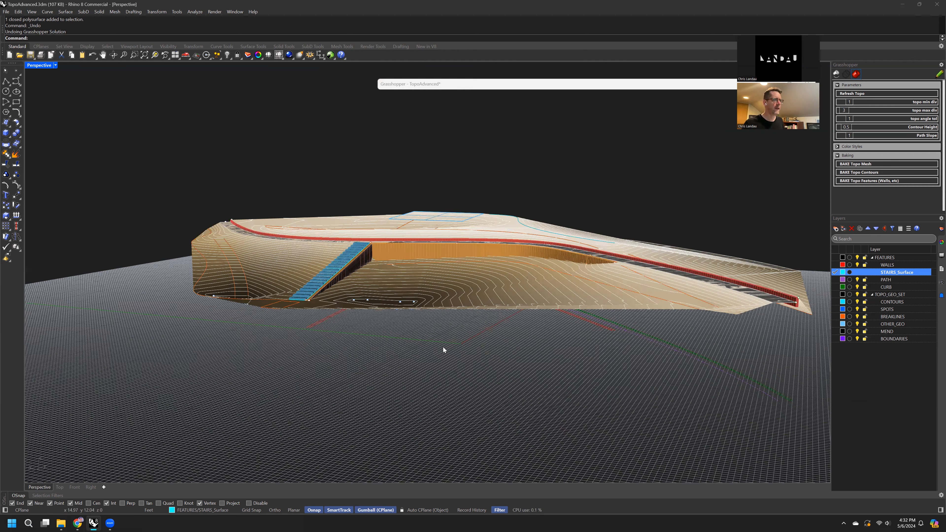
drag(443, 349, 597, 278)
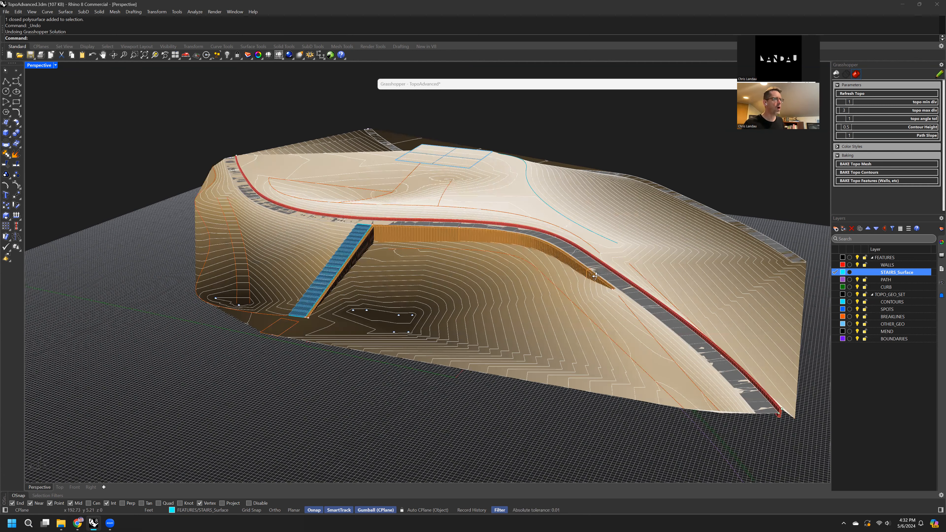
mouse_move(680, 365)
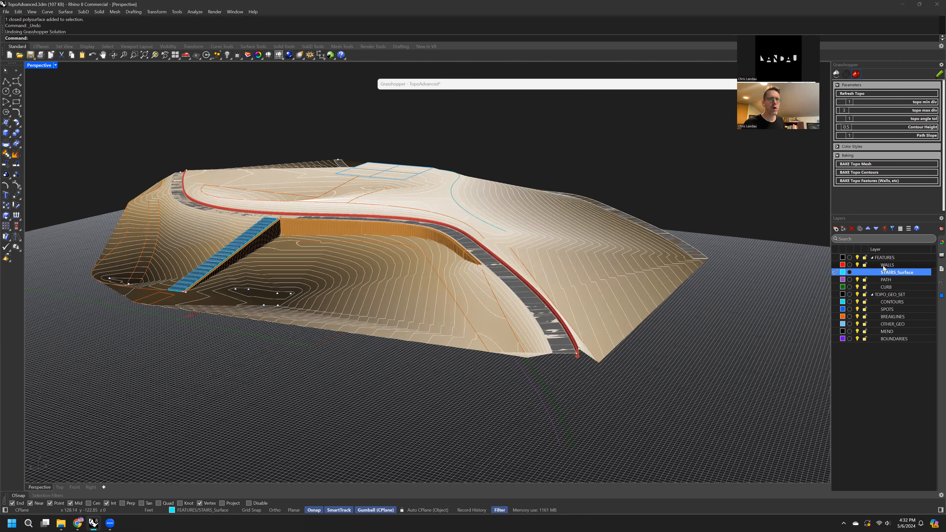
Step: Select every object on the WALLS layer and zoom to where the wall meets the stairs
right_click(898, 272)
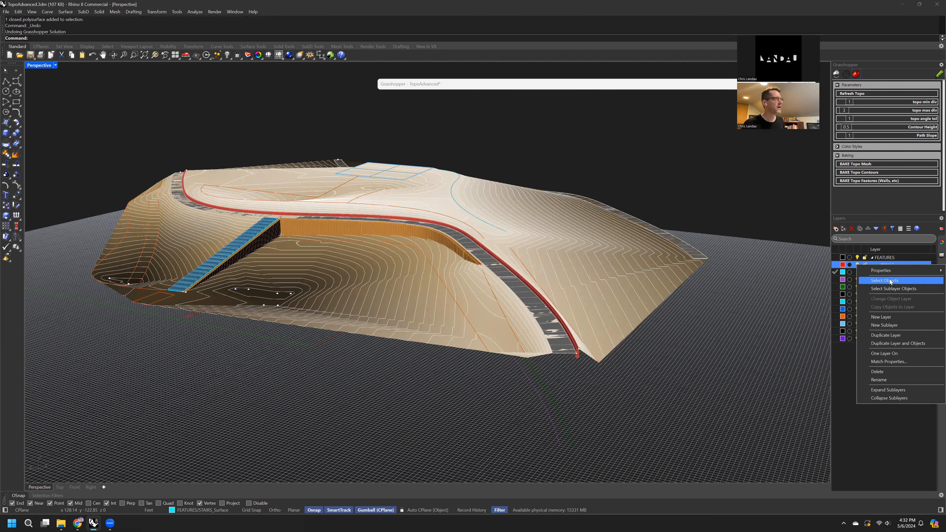
click(883, 281)
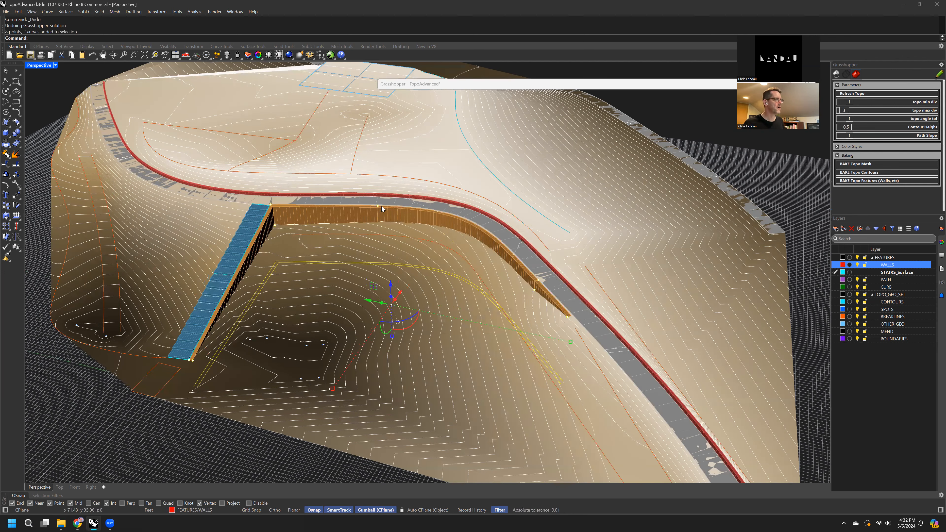
mouse_move(387, 222)
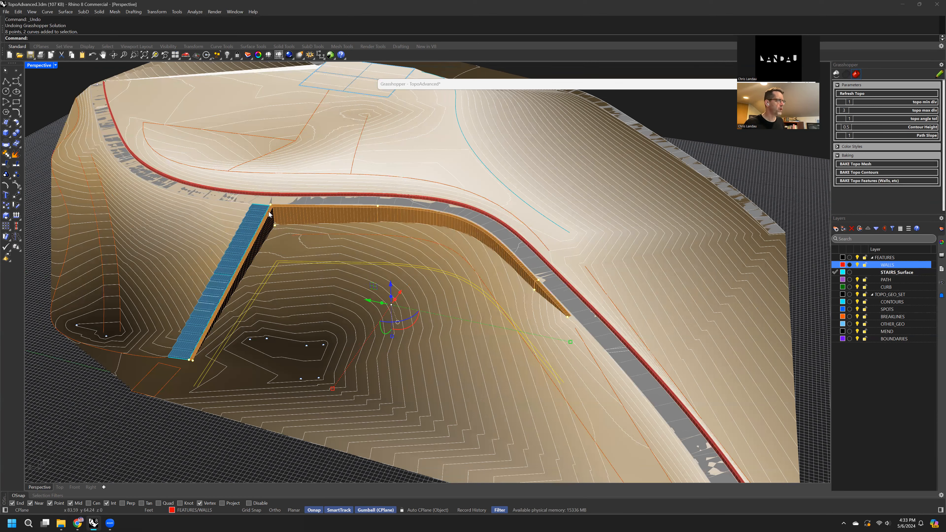
scroll(down, 3)
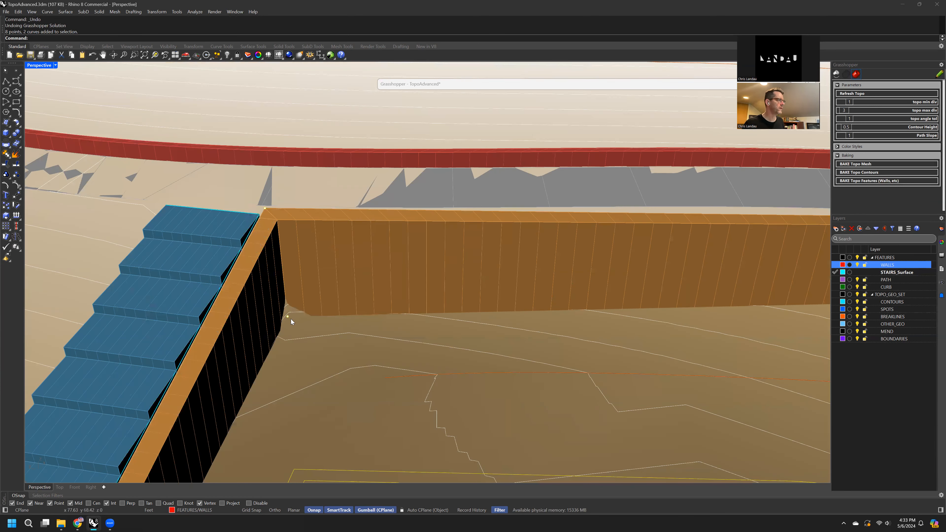
mouse_move(264, 211)
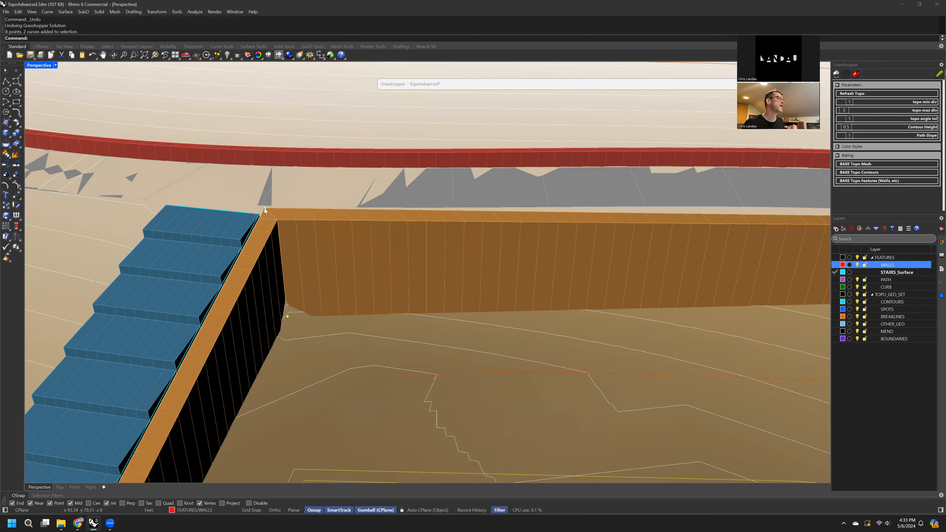
mouse_move(614, 255)
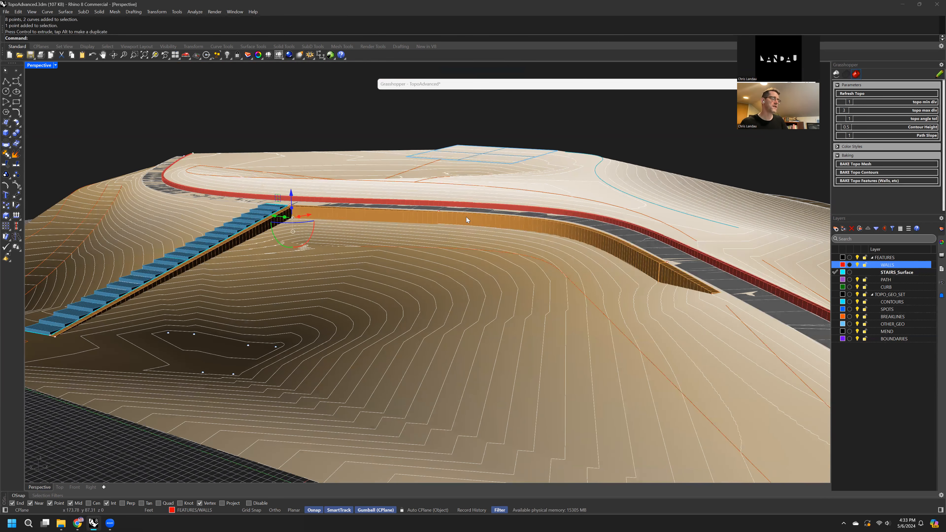
mouse_move(674, 285)
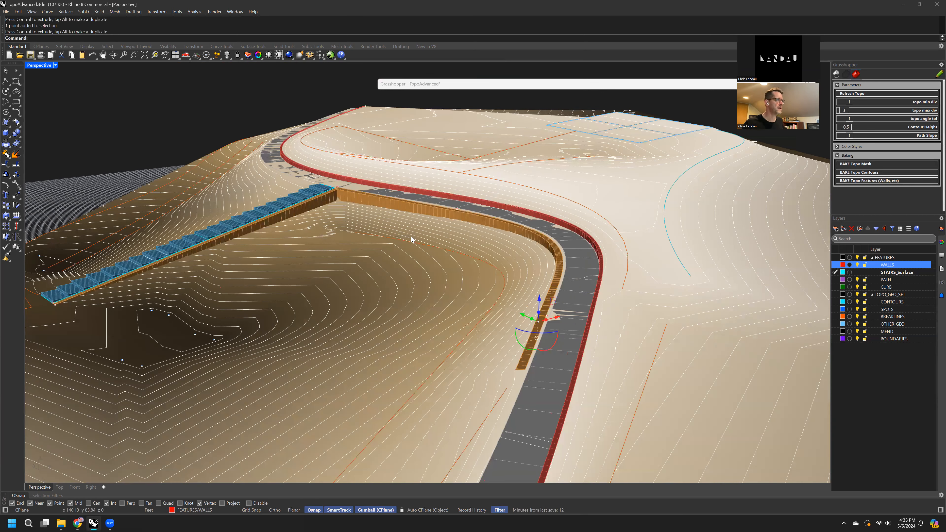
key(ctrl+z)
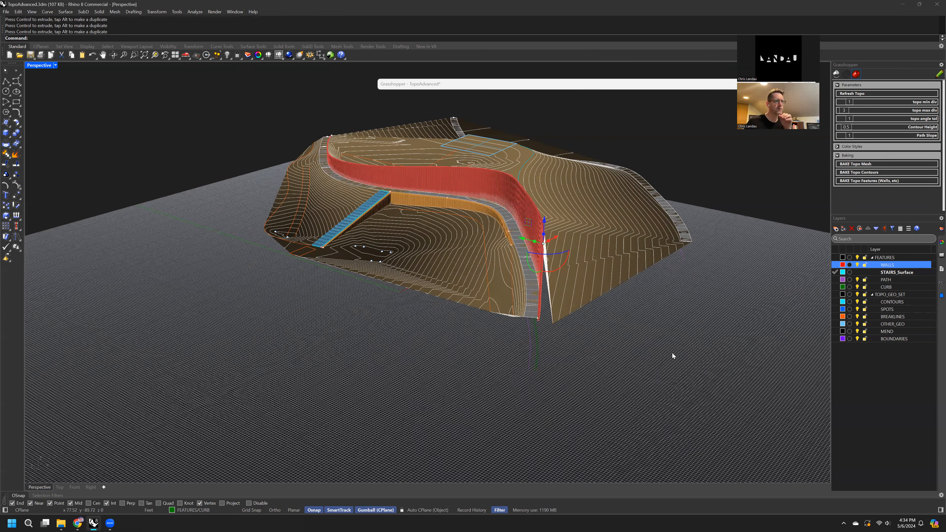
key(ctrl+z)
text(Rectangle)
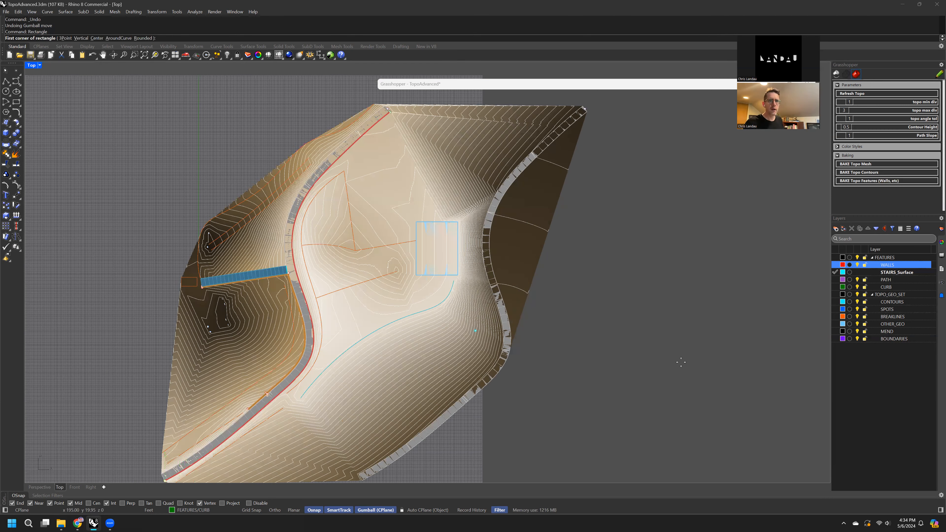
Step: Draw a rectangular boundary on the BOUNDARIES layer around part of the terrain
click(895, 338)
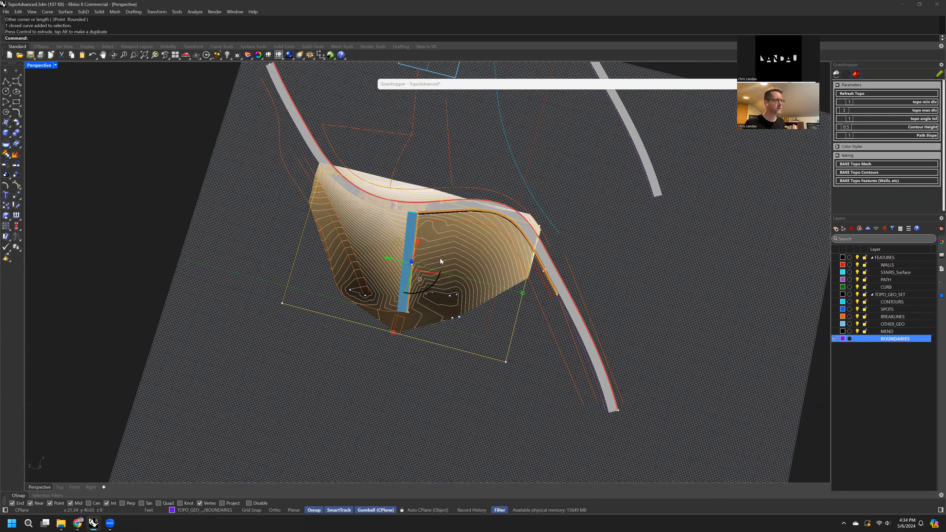
mouse_move(459, 319)
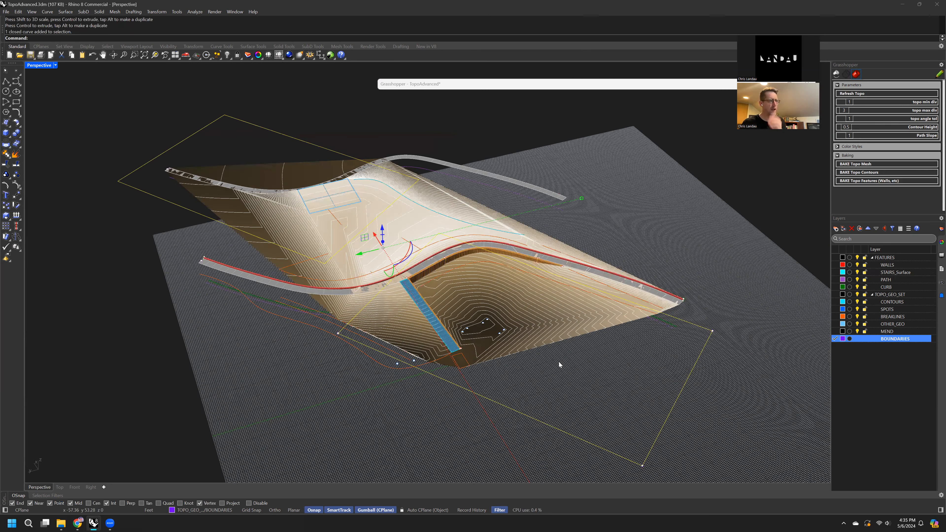
Step: Delete the boundary outlines to restore the terrain to its full extent
key(Delete)
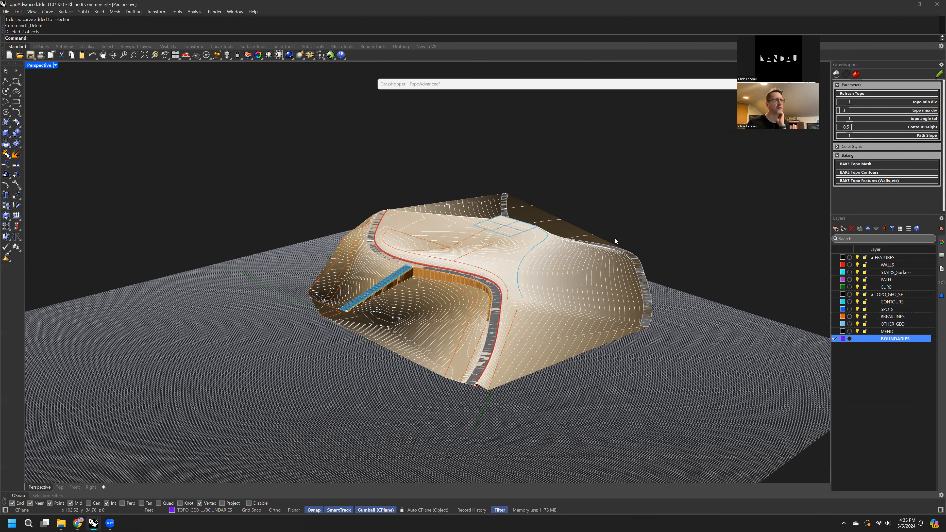
mouse_move(540, 218)
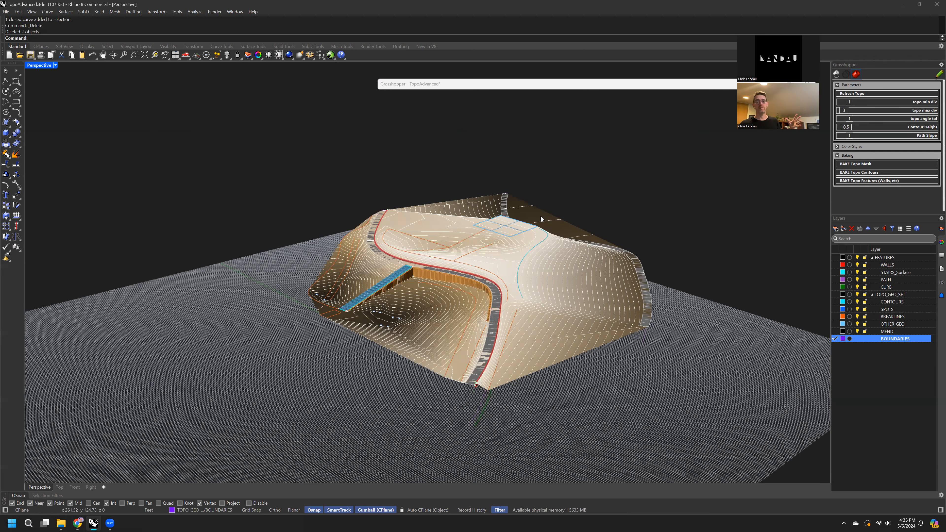